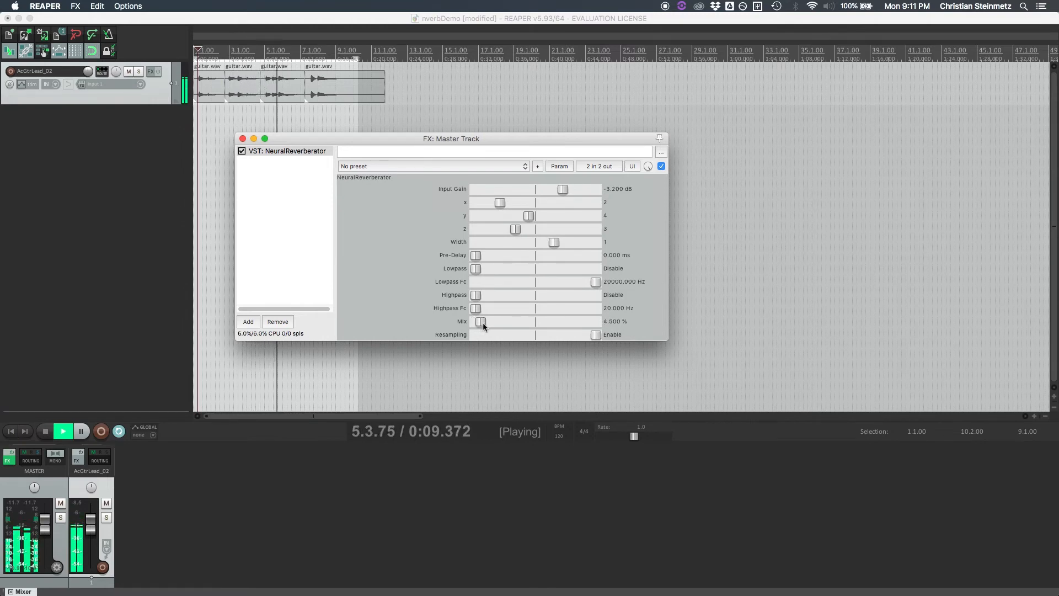
- Raise the NeuralReverberator Mix slider from 4% to 11%
{"action": "left_click_drag", "start_coordinate": [481, 321], "coordinate": [488, 321]}
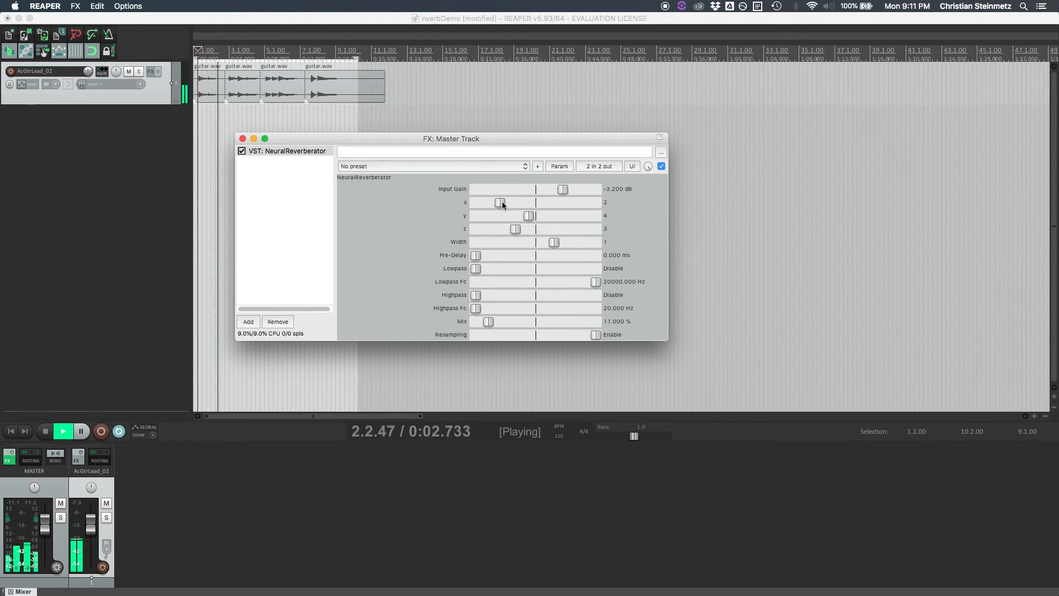
- Push the X latent value from 2 up to 7, then nudge Y slightly
{"action": "left_click_drag", "start_coordinate": [502, 202], "coordinate": [521, 202]}
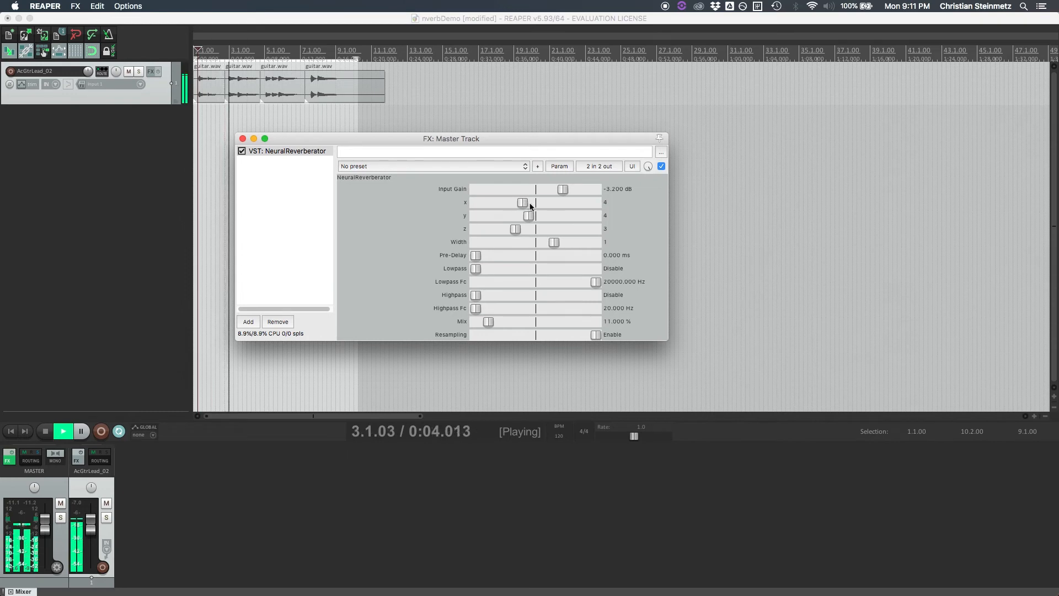
{"action": "left_click_drag", "start_coordinate": [522, 202], "coordinate": [529, 202]}
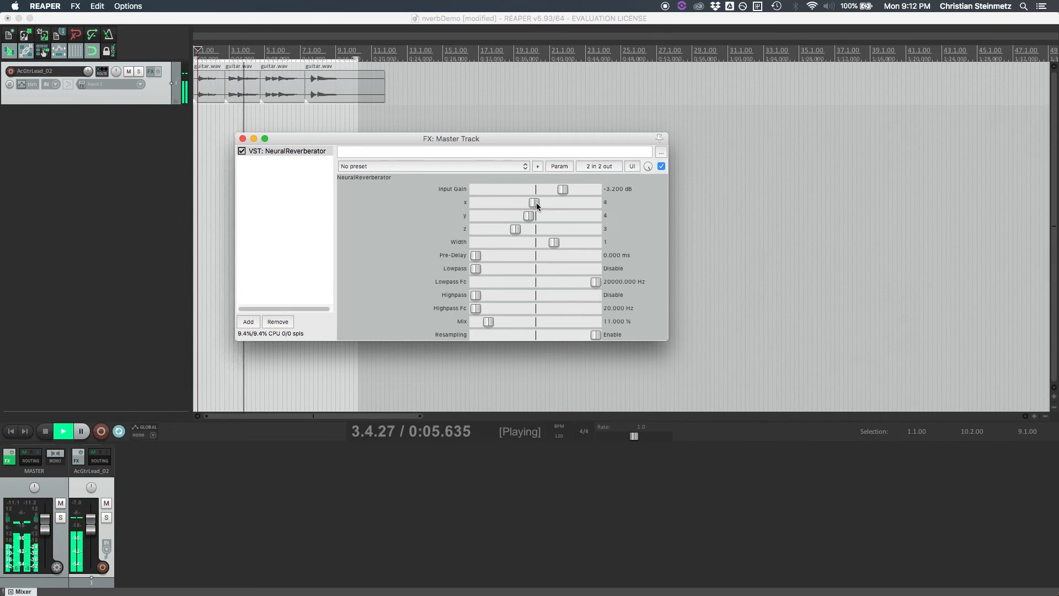
{"action": "left_click_drag", "start_coordinate": [529, 202], "coordinate": [551, 202]}
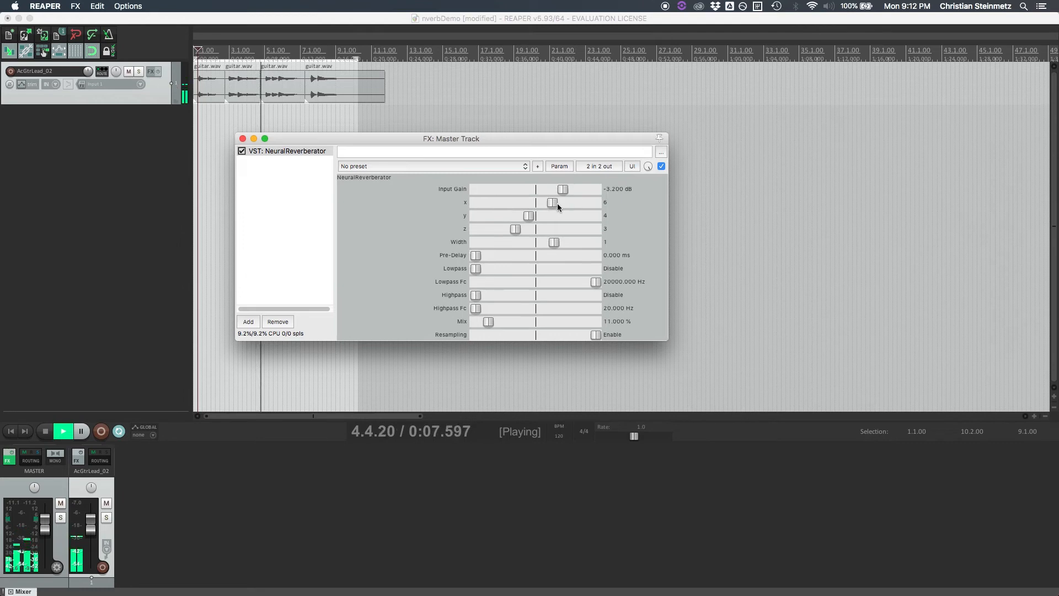
{"action": "left_click_drag", "start_coordinate": [548, 202], "coordinate": [568, 202]}
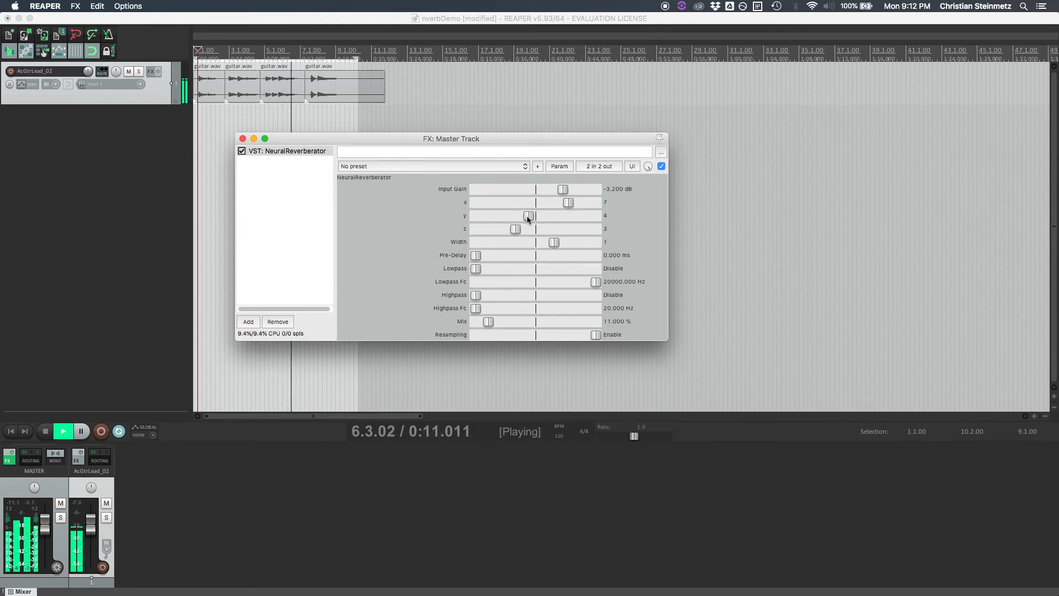
{"action": "left_click_drag", "start_coordinate": [530, 215], "coordinate": [539, 215]}
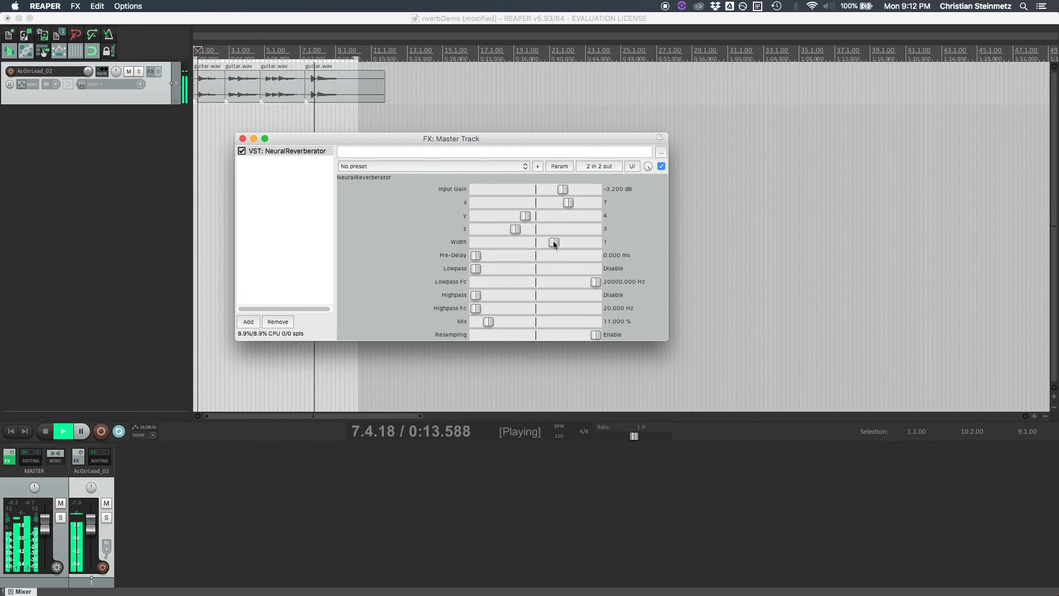
- Drop the reverb Width from 1 to 0, then settle it at 2
{"action": "left_click_drag", "start_coordinate": [554, 241], "coordinate": [536, 242]}
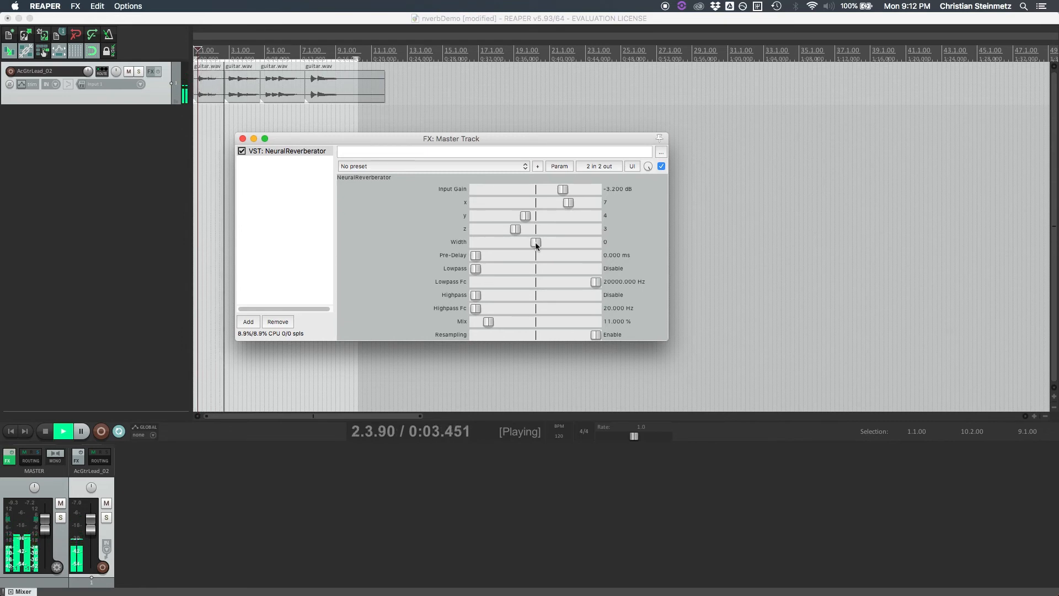
{"action": "left_click_drag", "start_coordinate": [536, 241], "coordinate": [570, 242]}
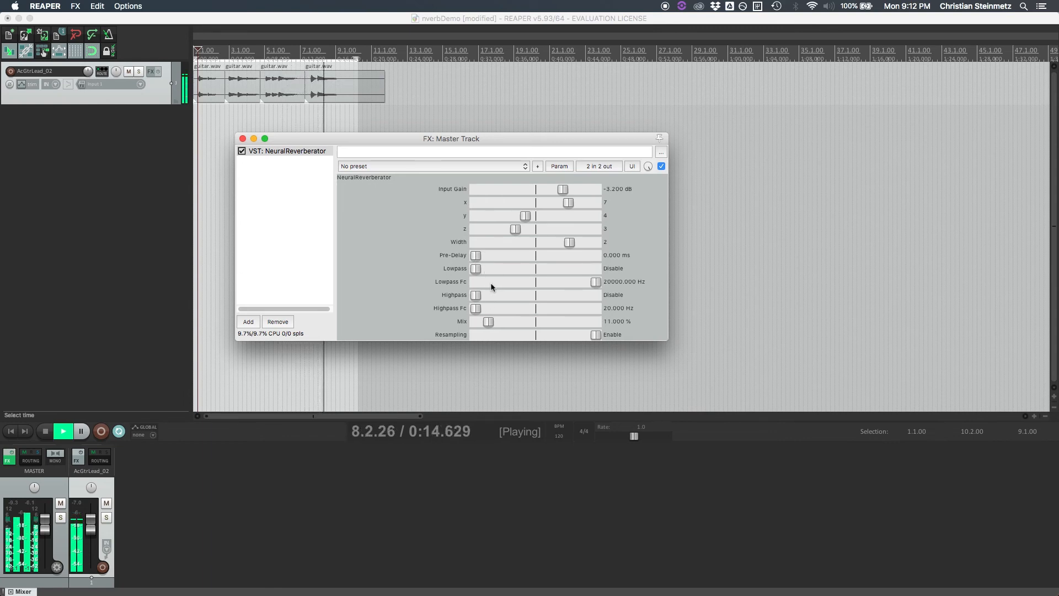
{"action": "mouse_move", "coordinate": [506, 309]}
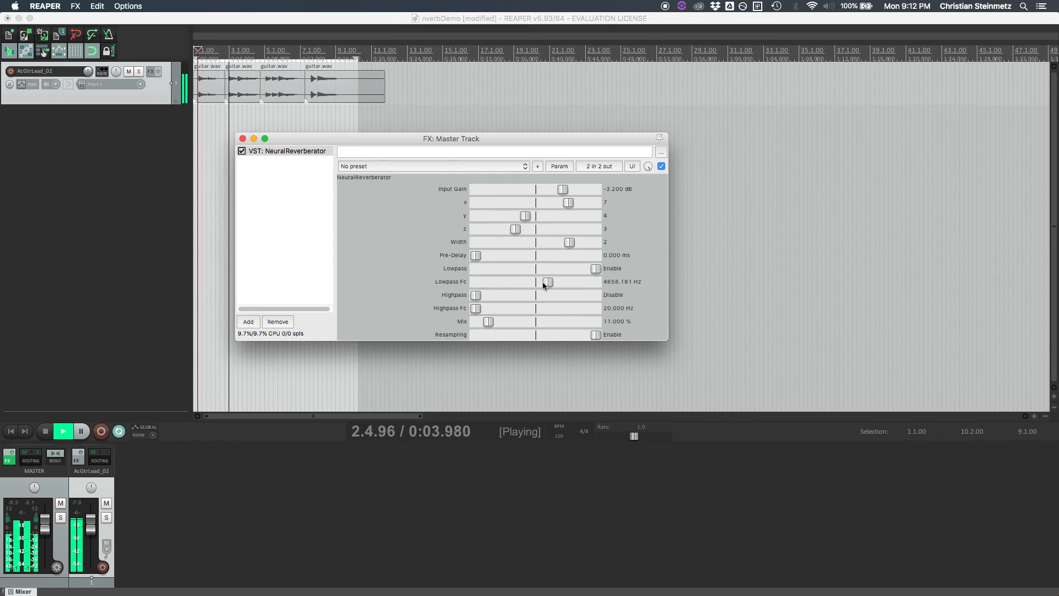
- Bring the Lowpass Fc cutoff down to about 2851 Hz
{"action": "left_click_drag", "start_coordinate": [547, 282], "coordinate": [533, 282]}
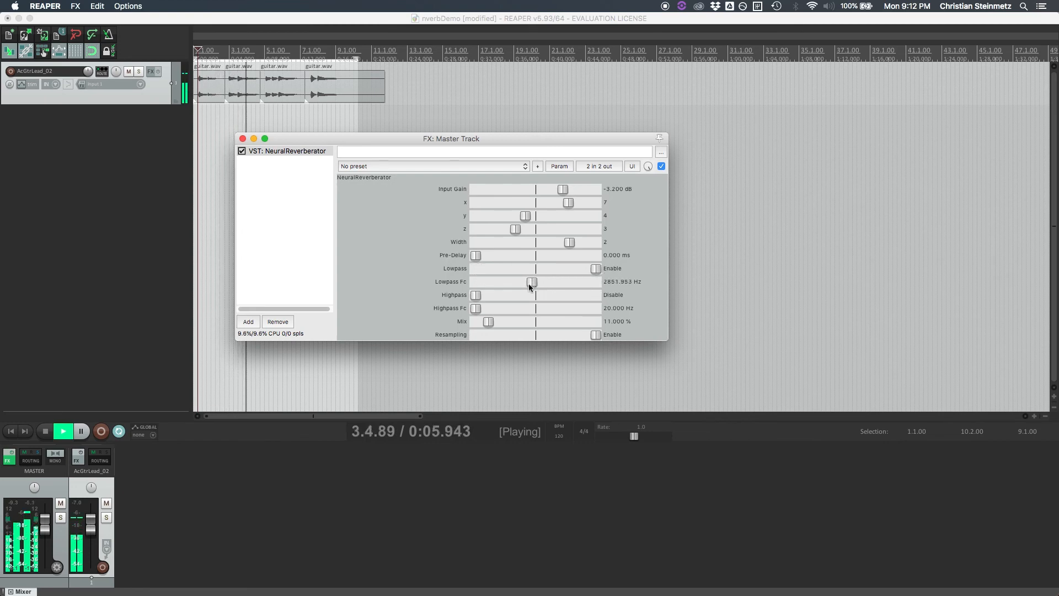